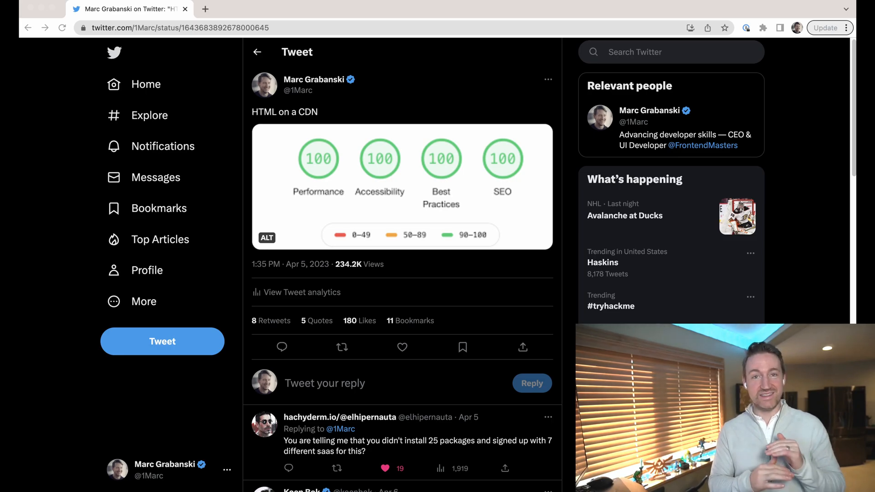
Scroll through every reply under the HTML on a CDN tweet with perfect Lighthouse scores.
{"action": "scroll", "scroll_direction": "down", "scroll_amount": 3}
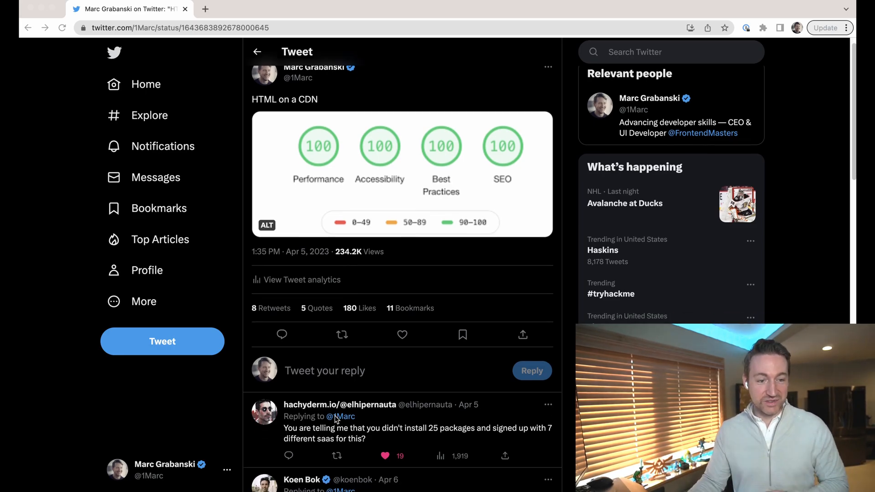
{"action": "scroll", "scroll_direction": "down", "scroll_amount": 3}
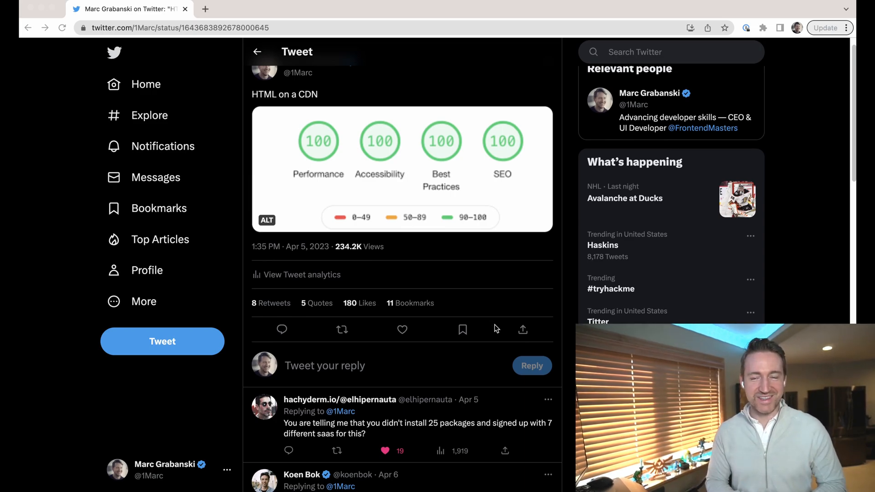
{"action": "scroll", "scroll_direction": "down", "scroll_amount": 3}
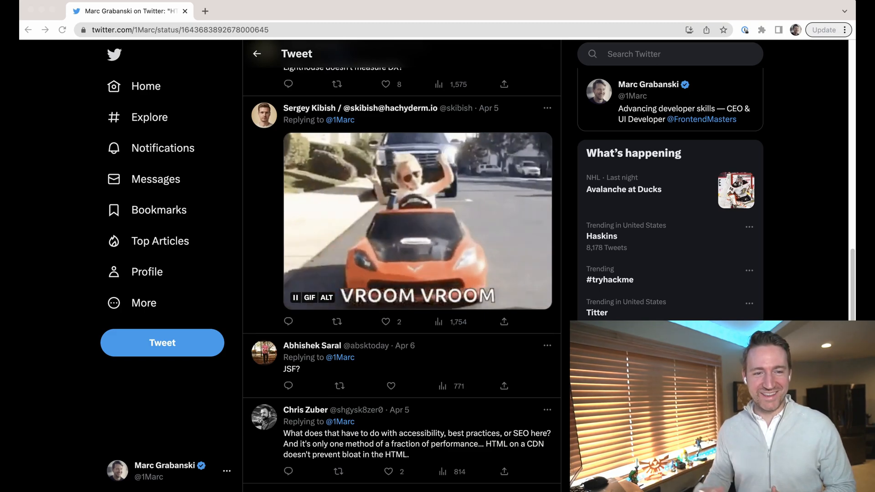
{"action": "scroll", "scroll_direction": "down", "scroll_amount": 3}
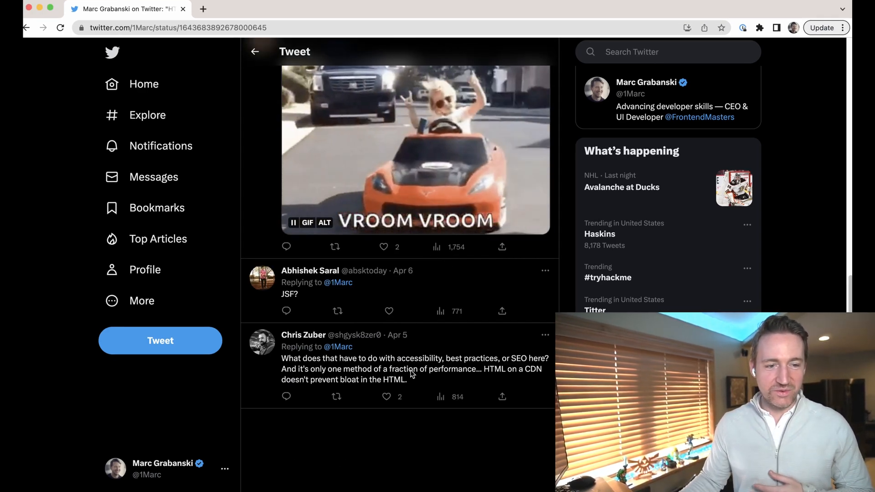
Open the quote tweet arguing performant frameworks are just cached HTML on a CDN.
{"action": "left_click", "coordinate": [416, 368]}
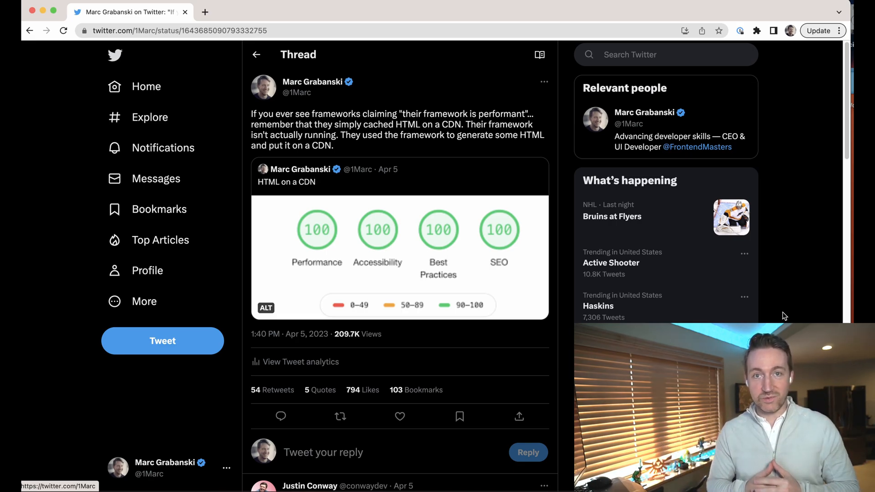
Scroll the thread's replies down to the 'My favorite stack' reply linking the blog post.
{"action": "scroll", "scroll_direction": "down", "scroll_amount": 3}
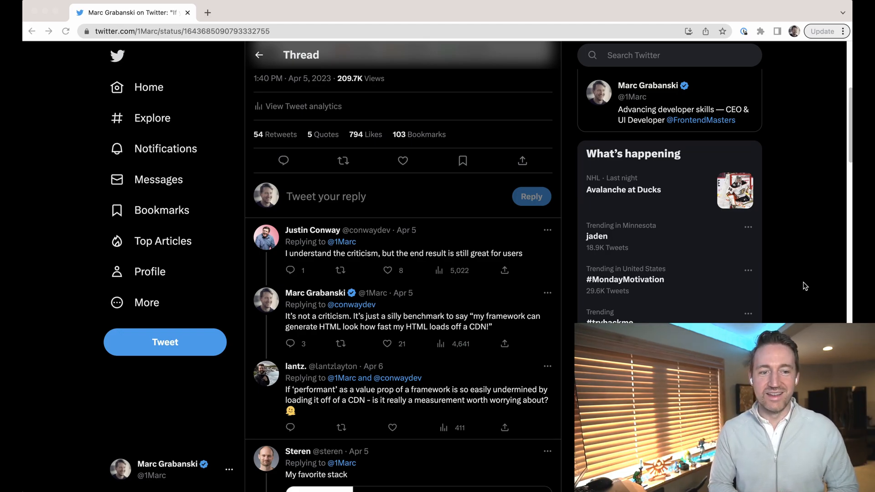
{"action": "scroll", "scroll_direction": "down", "scroll_amount": 3}
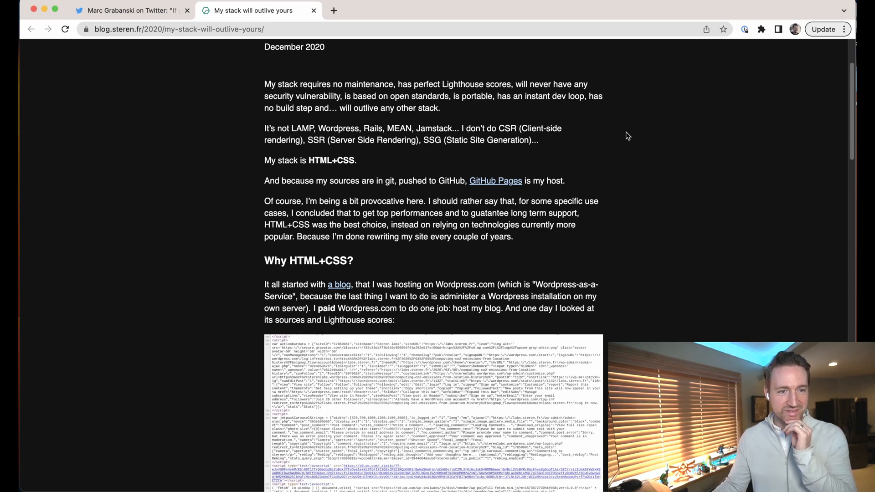
{"action": "mouse_move", "coordinate": [402, 137]}
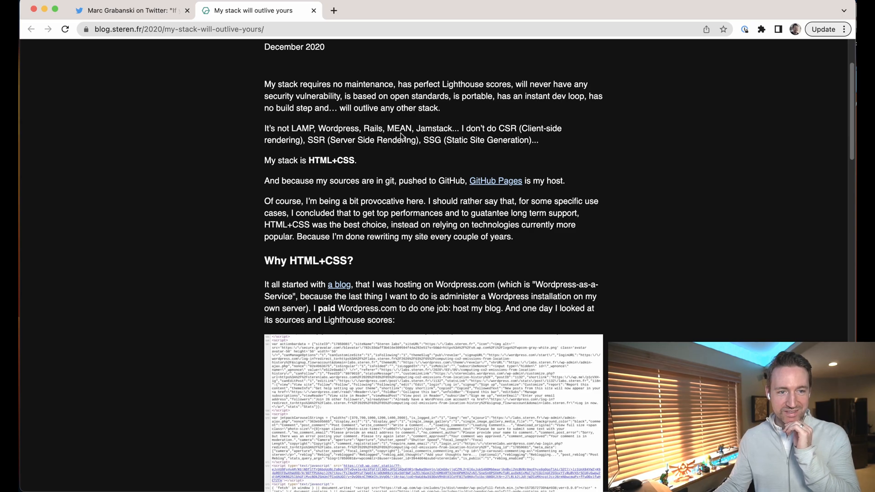
{"action": "mouse_move", "coordinate": [574, 146]}
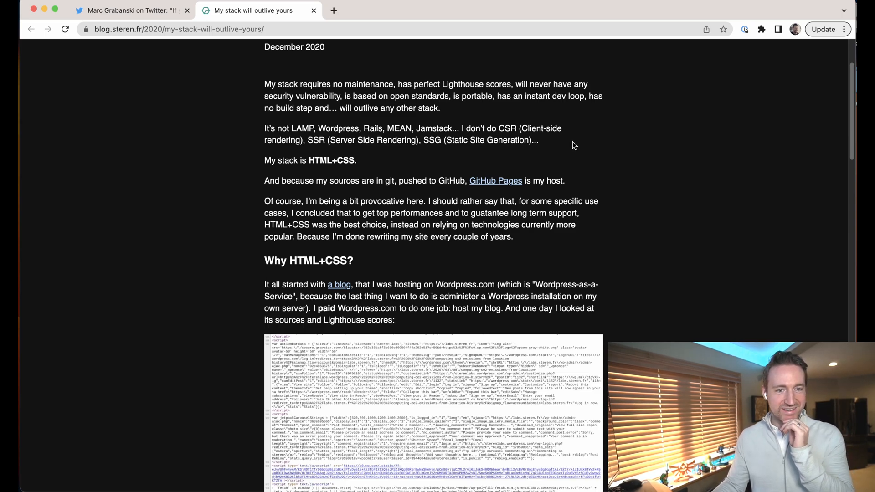
{"action": "mouse_move", "coordinate": [414, 143]}
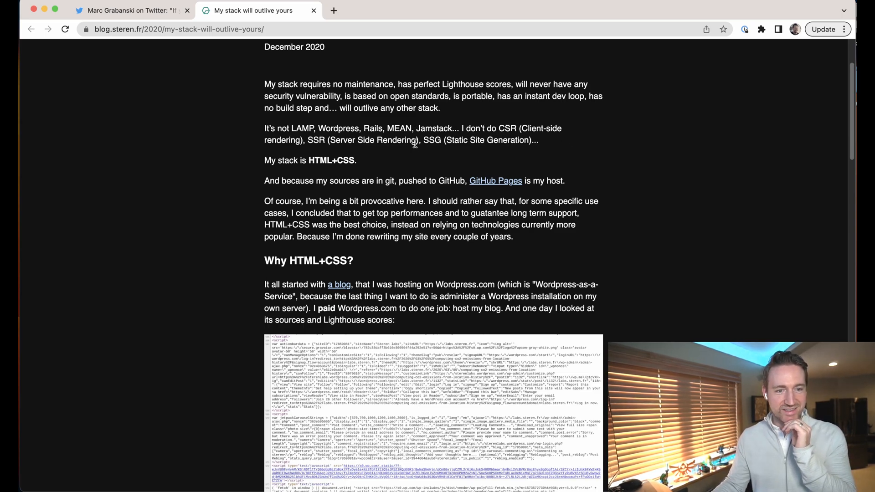
Read 'My stack will outlive yours' to its Lighthouse scores, then return to the Twitter tab.
{"action": "scroll", "scroll_direction": "down", "scroll_amount": 3}
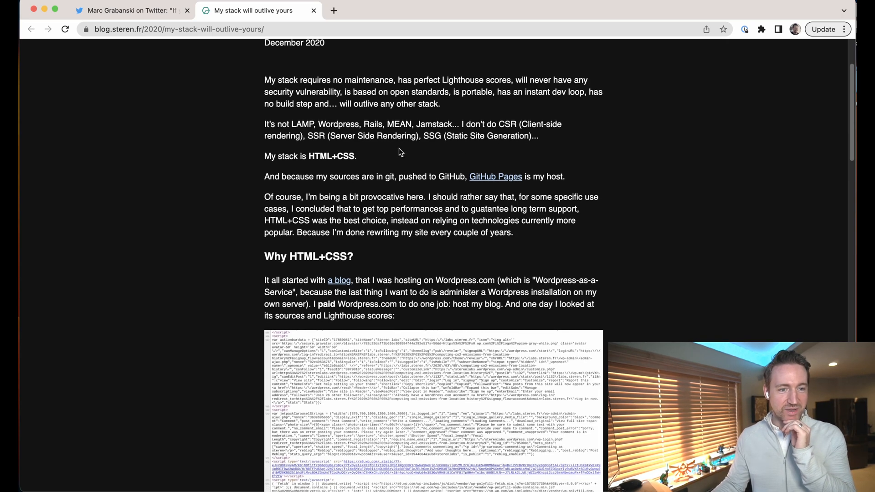
{"action": "scroll", "scroll_direction": "down", "scroll_amount": 3}
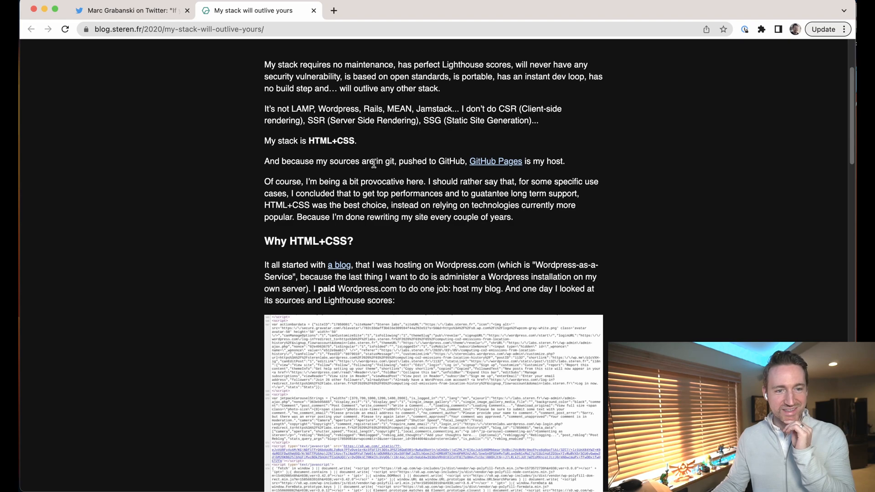
{"action": "mouse_move", "coordinate": [495, 161]}
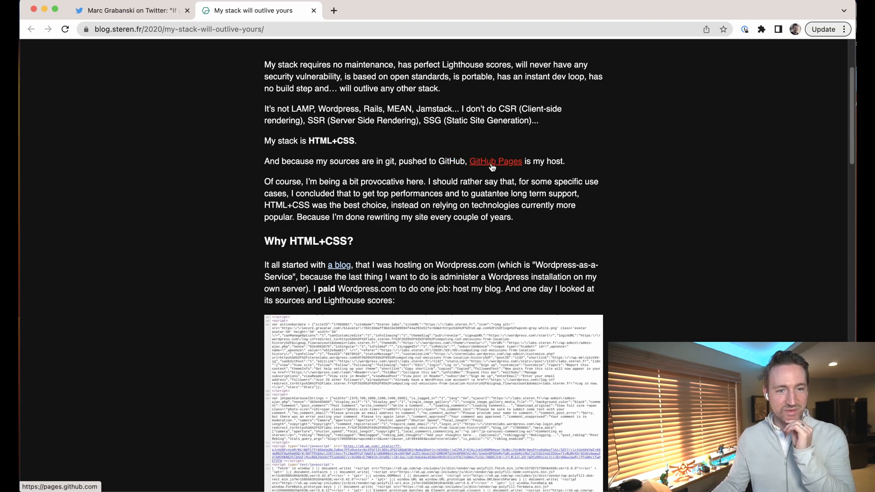
{"action": "scroll", "scroll_direction": "down", "scroll_amount": 3}
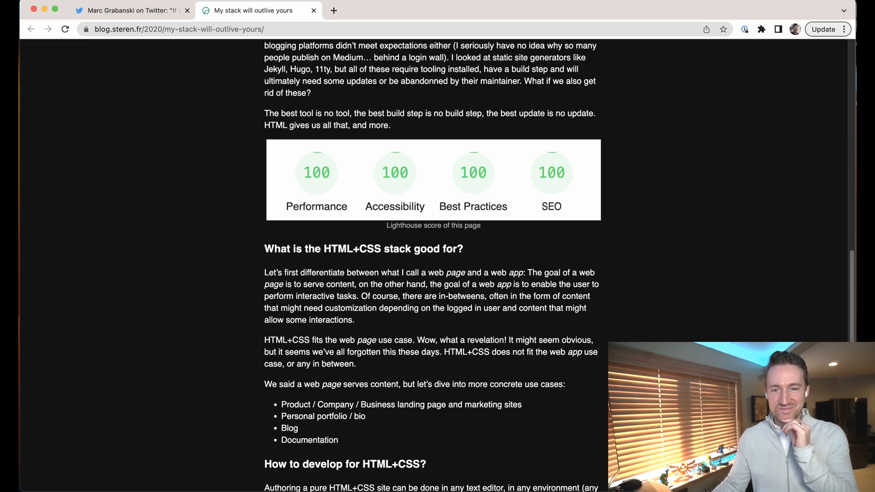
{"action": "left_click", "coordinate": [128, 10]}
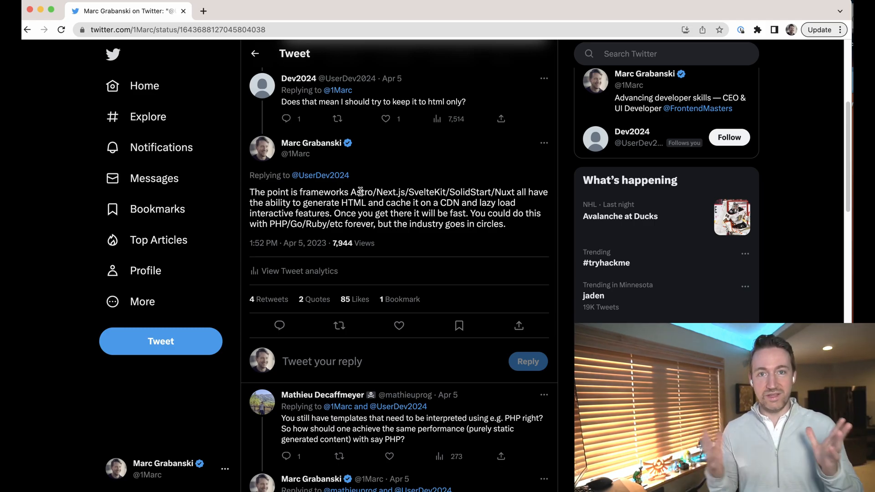
Open the frameworks-caching reply and read the answers below it, including the Varnish 2006 reply.
{"action": "double_click", "coordinate": [345, 213]}
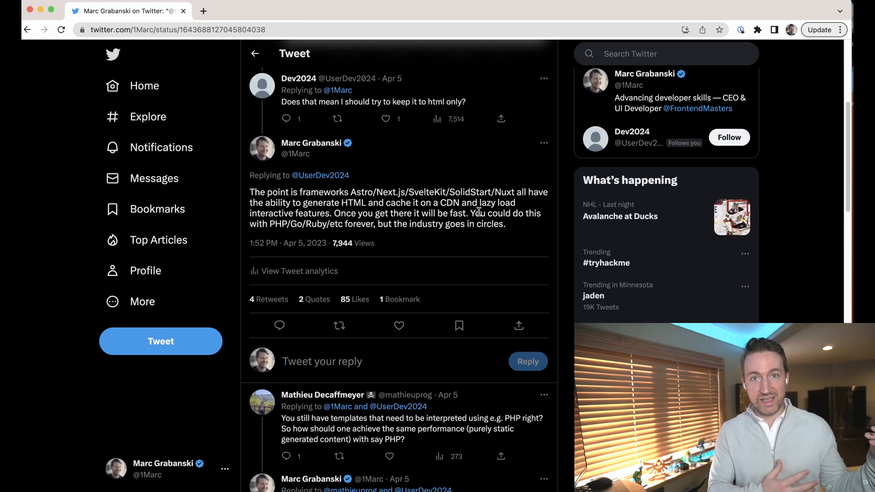
{"action": "scroll", "scroll_direction": "down", "scroll_amount": 3}
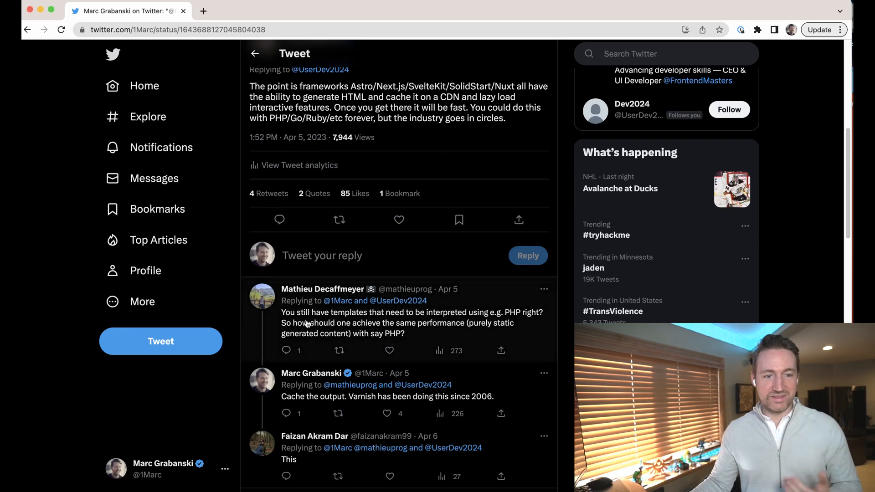
{"action": "scroll", "scroll_direction": "down", "scroll_amount": 3}
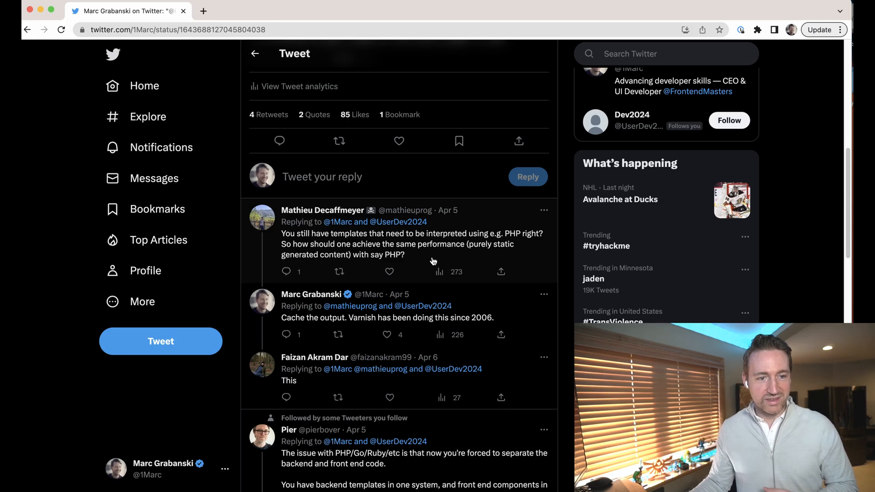
{"action": "scroll", "scroll_direction": "down", "scroll_amount": 3}
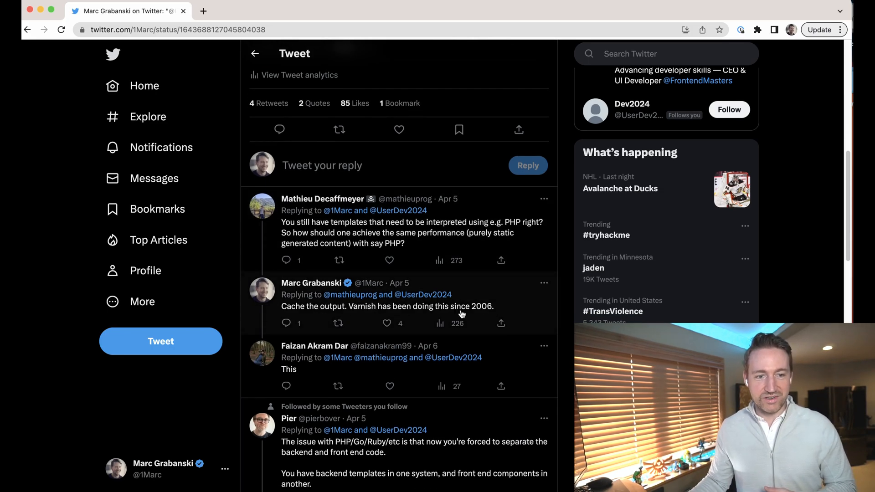
{"action": "mouse_move", "coordinate": [540, 316]}
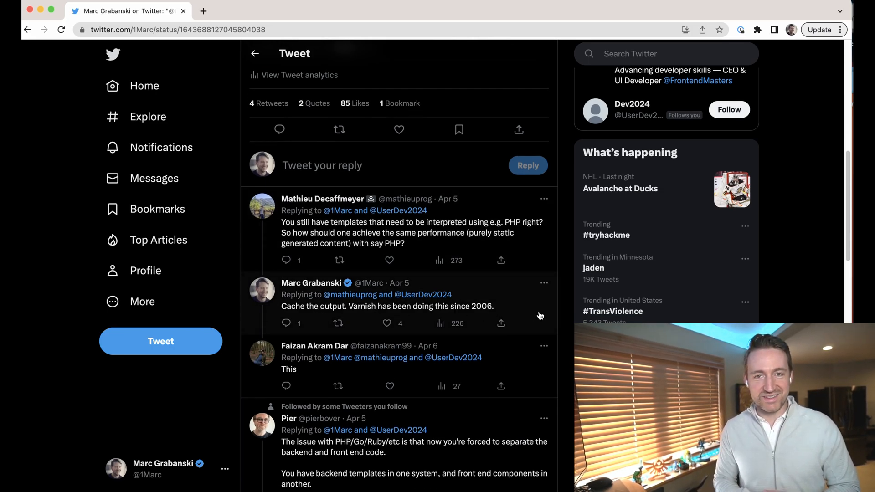